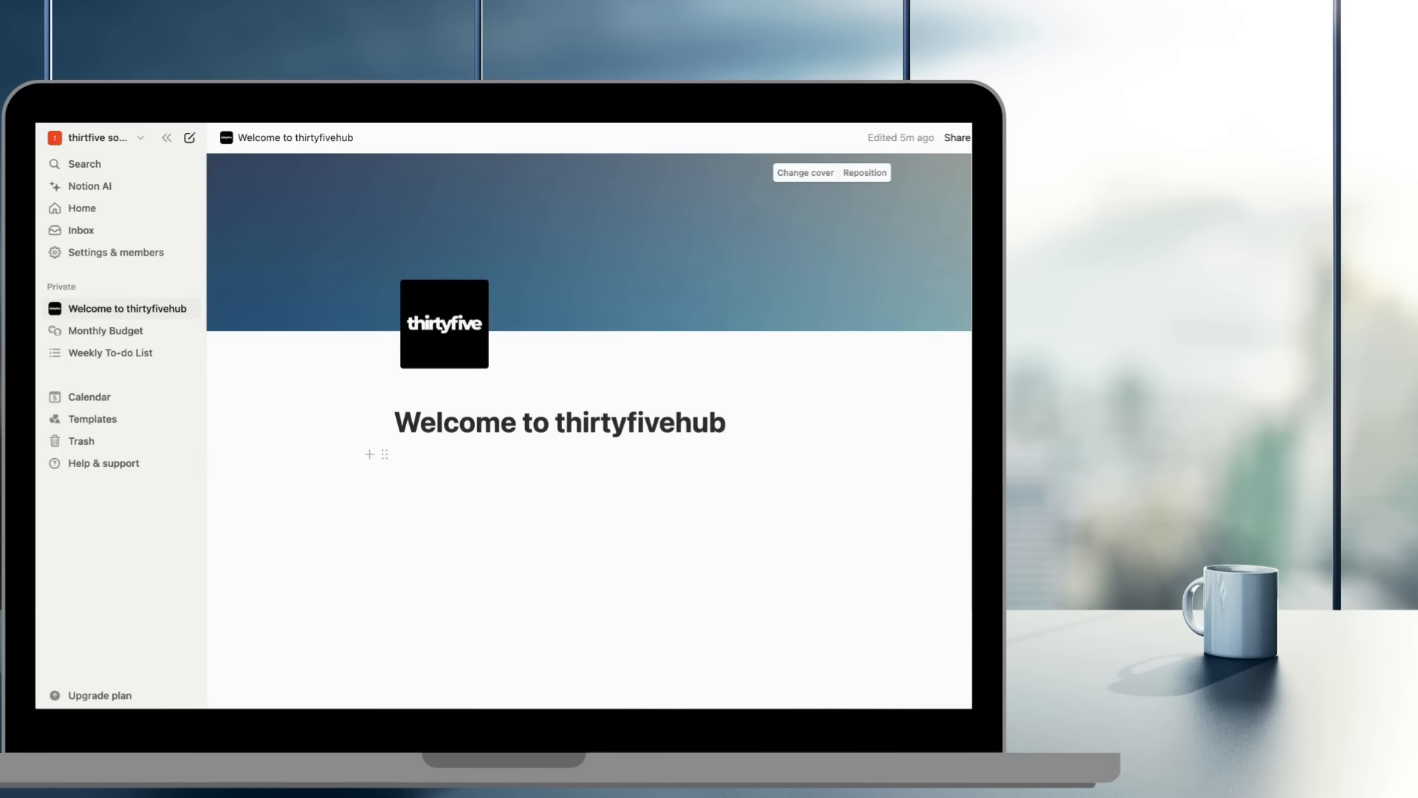
mouse_move(179, 267)
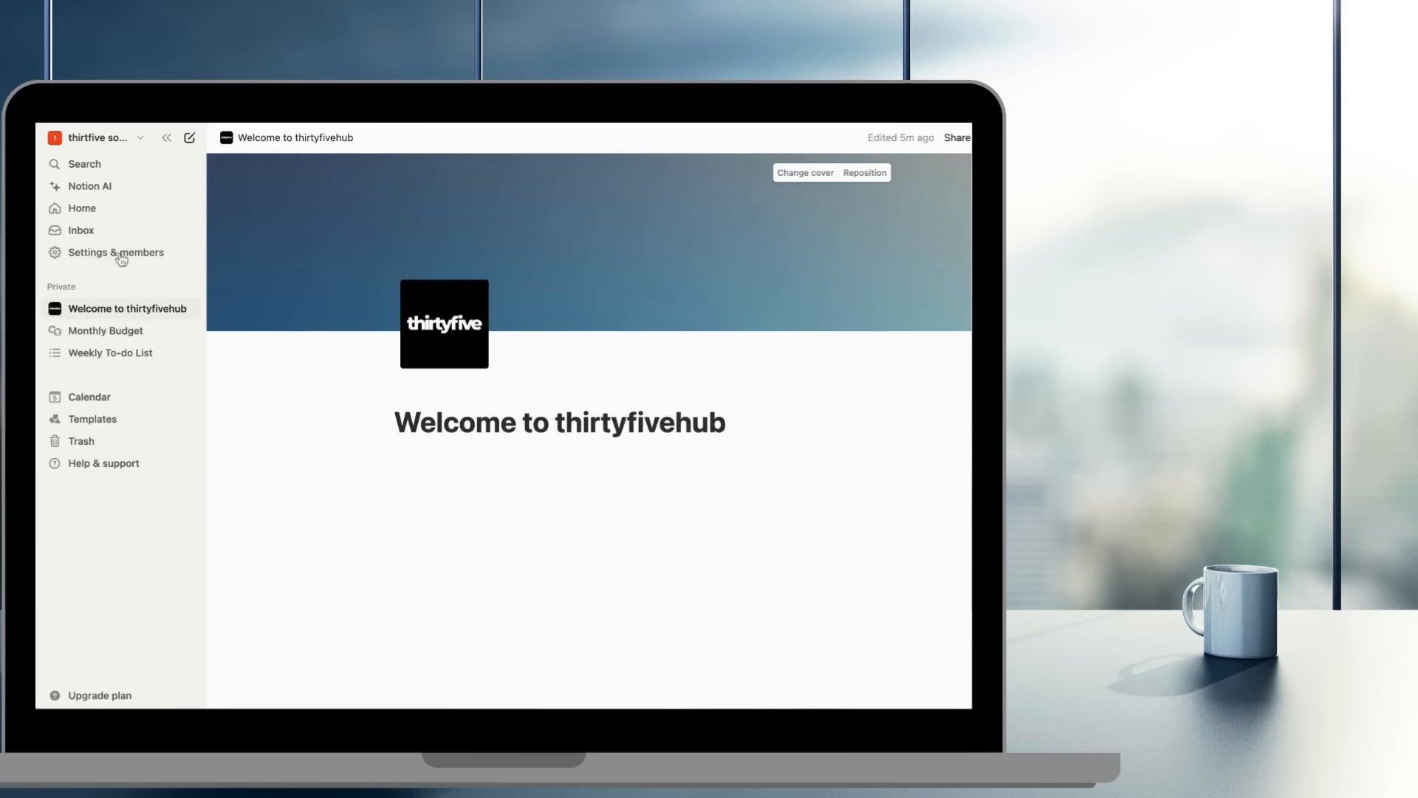
Step: In My account settings, start 2-step verification using codes from an authenticator app
click(115, 252)
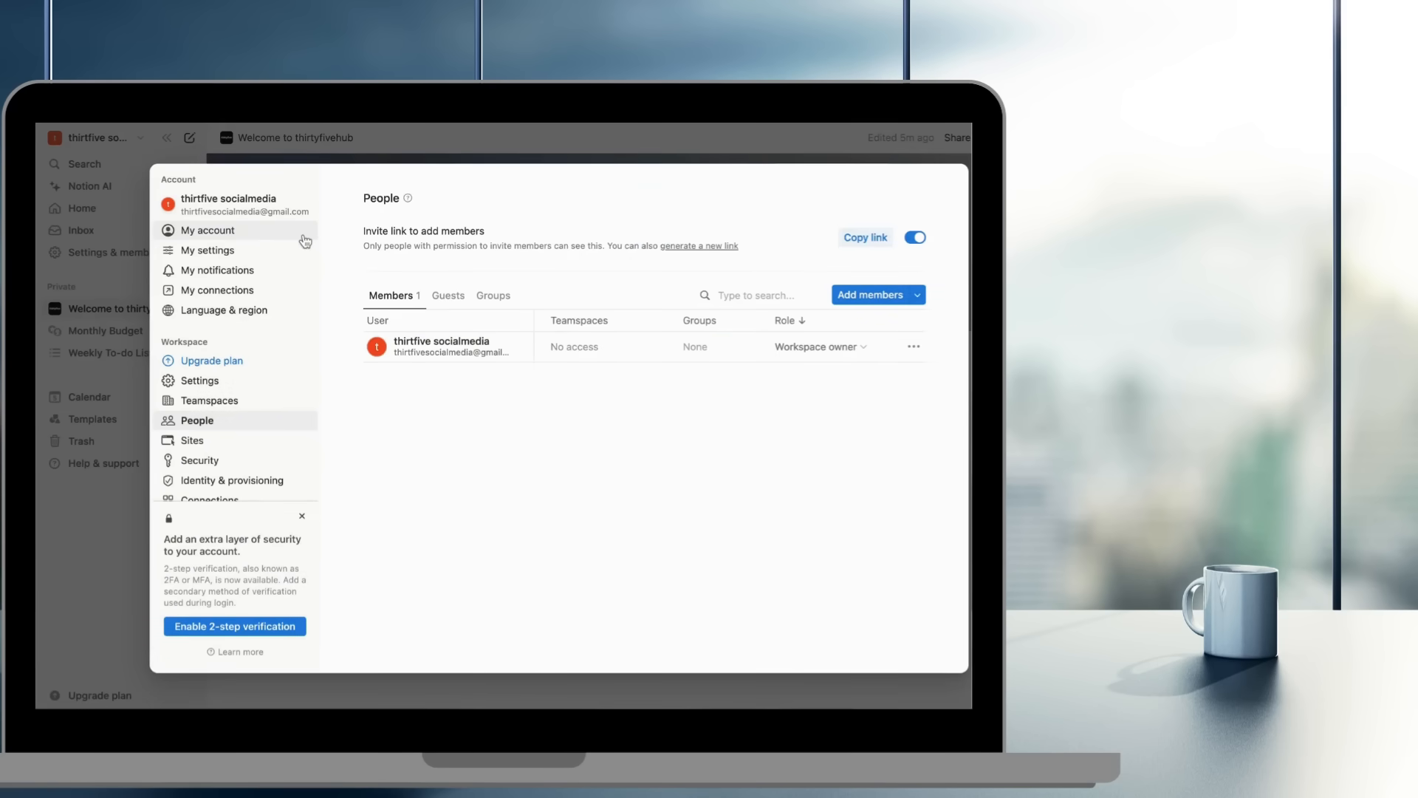
click(208, 230)
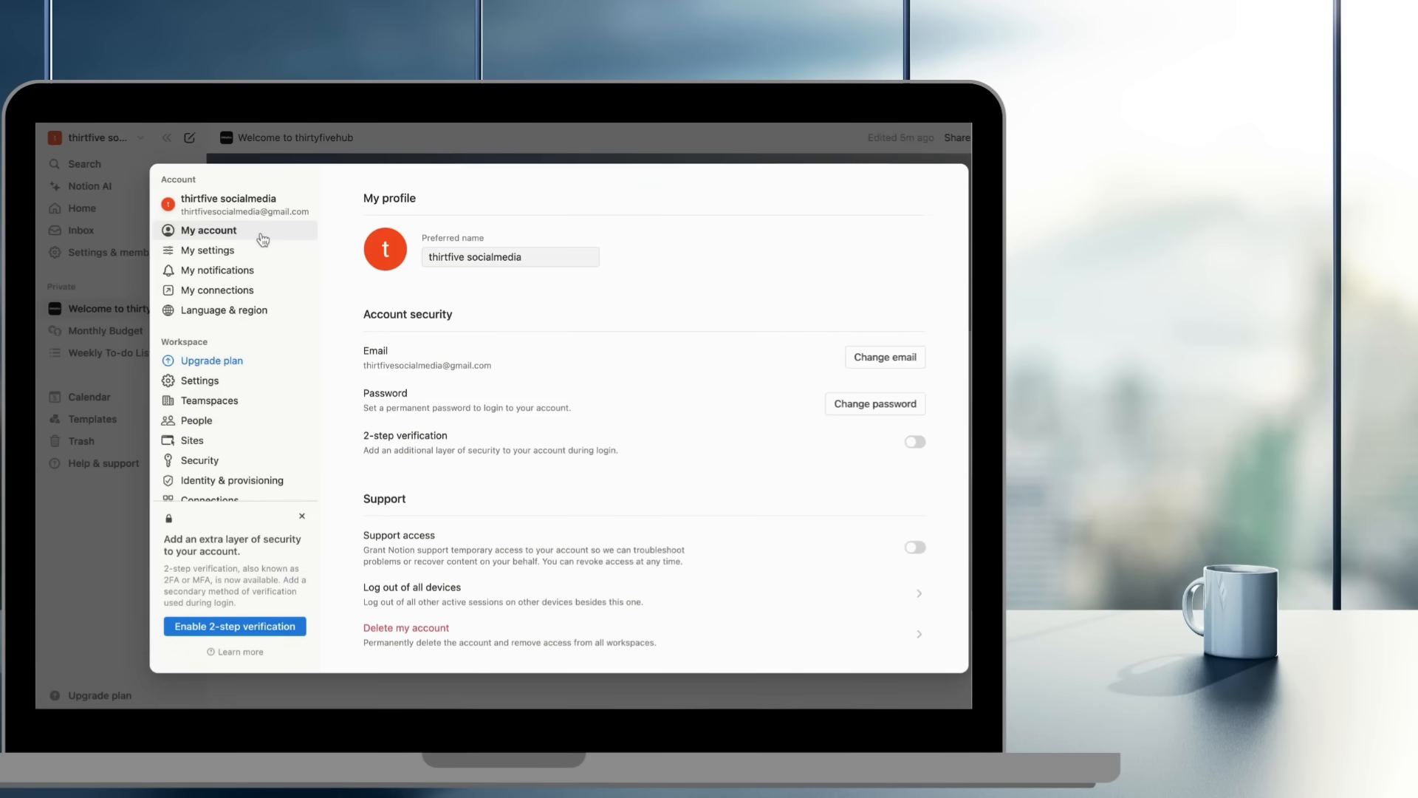
mouse_move(889, 445)
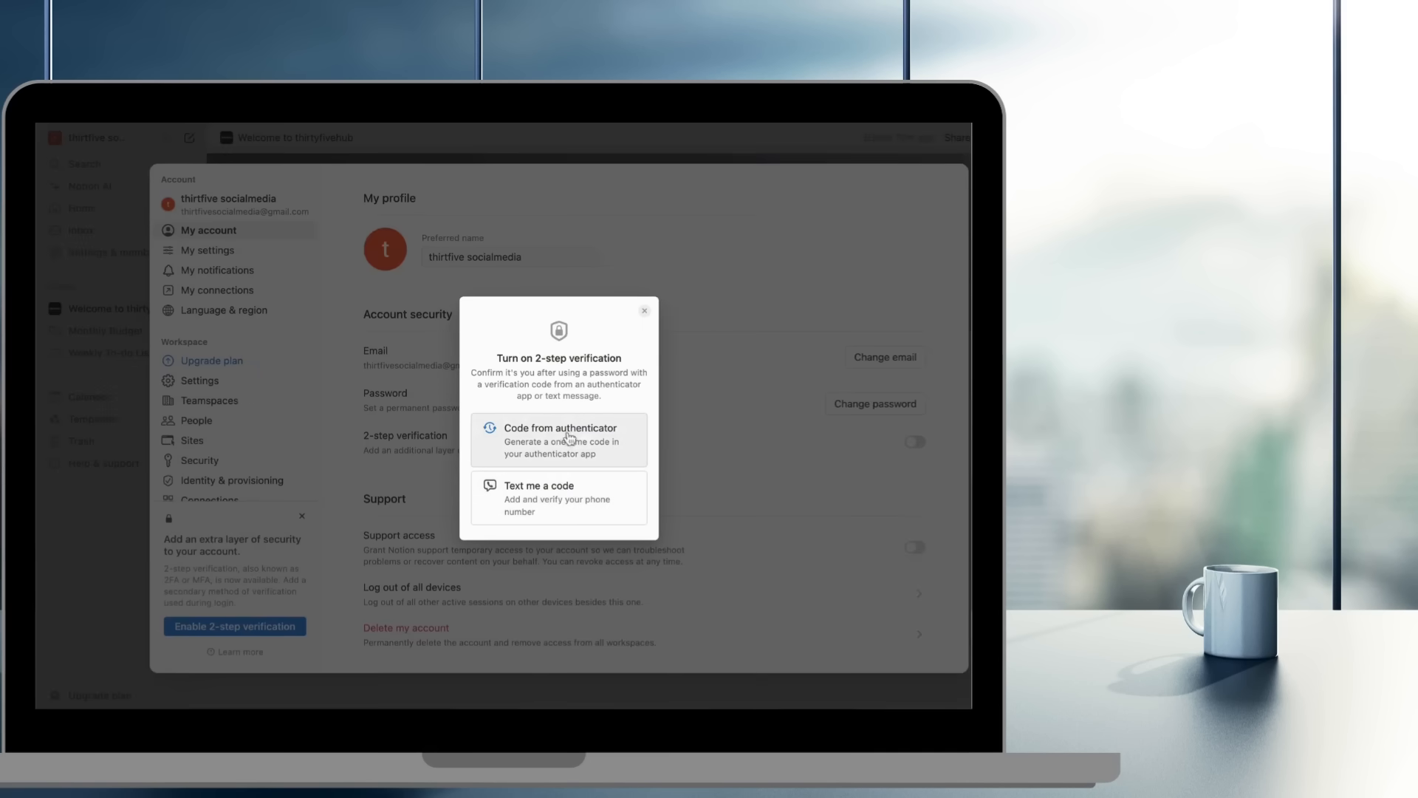
click(560, 438)
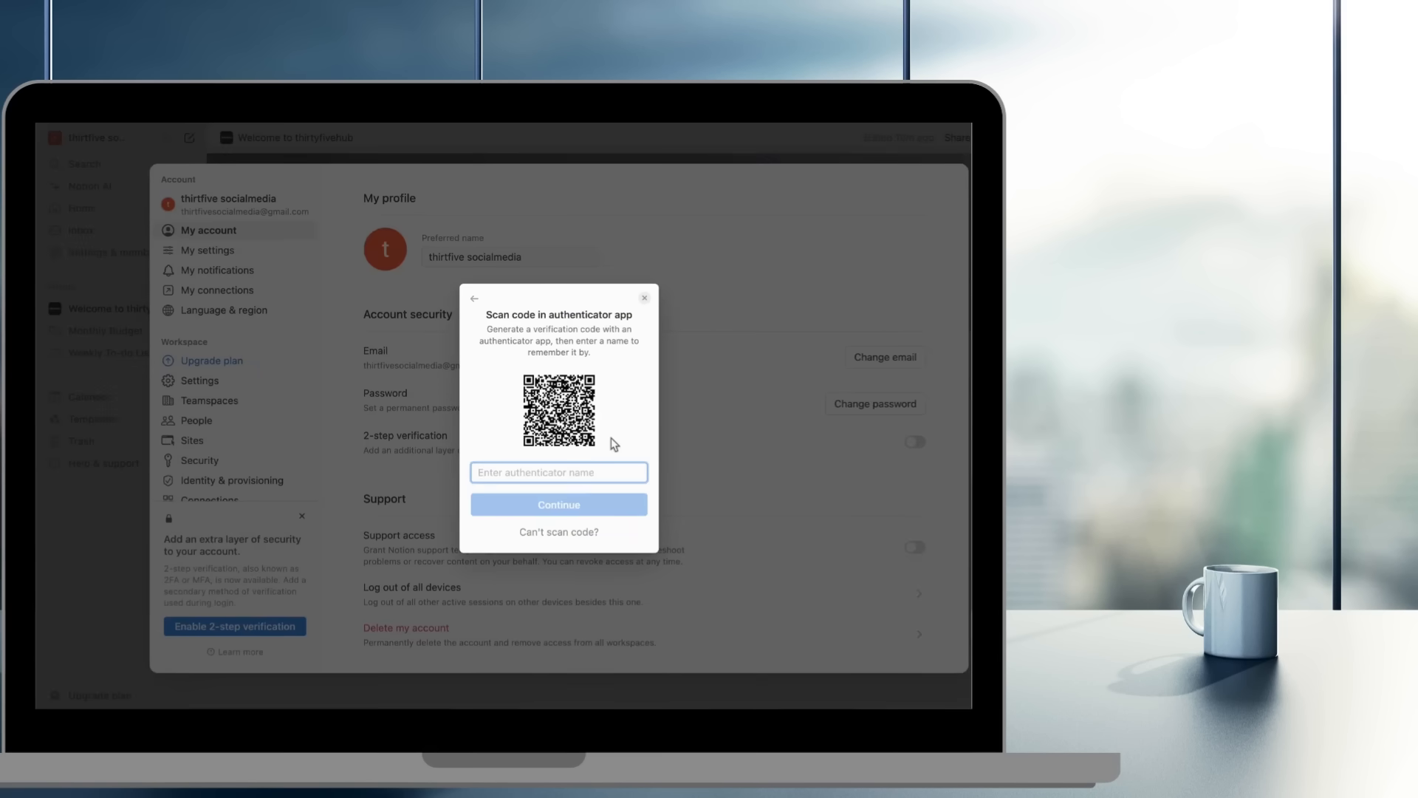
Step: Name the authenticator 'my notion guard'
text(my)
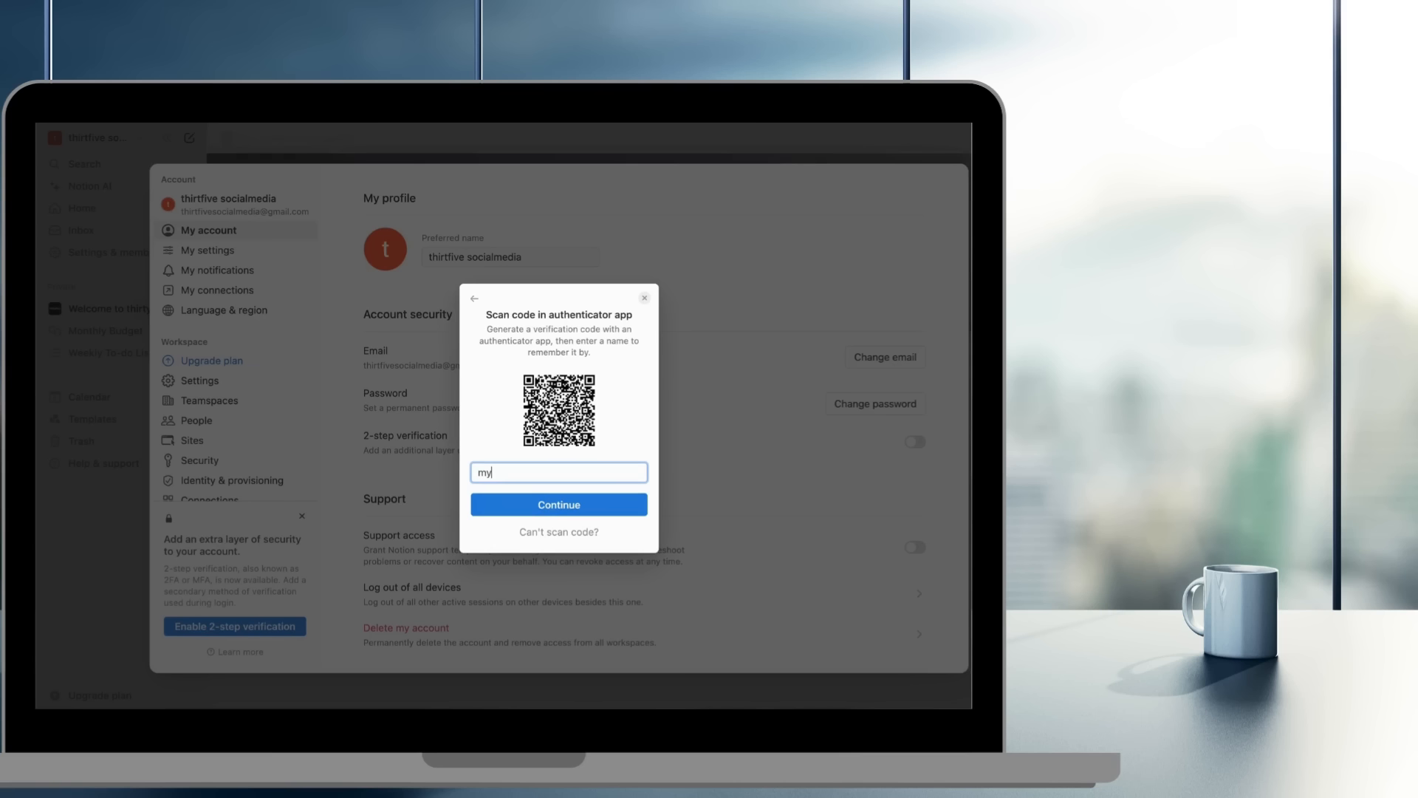
text(notion)
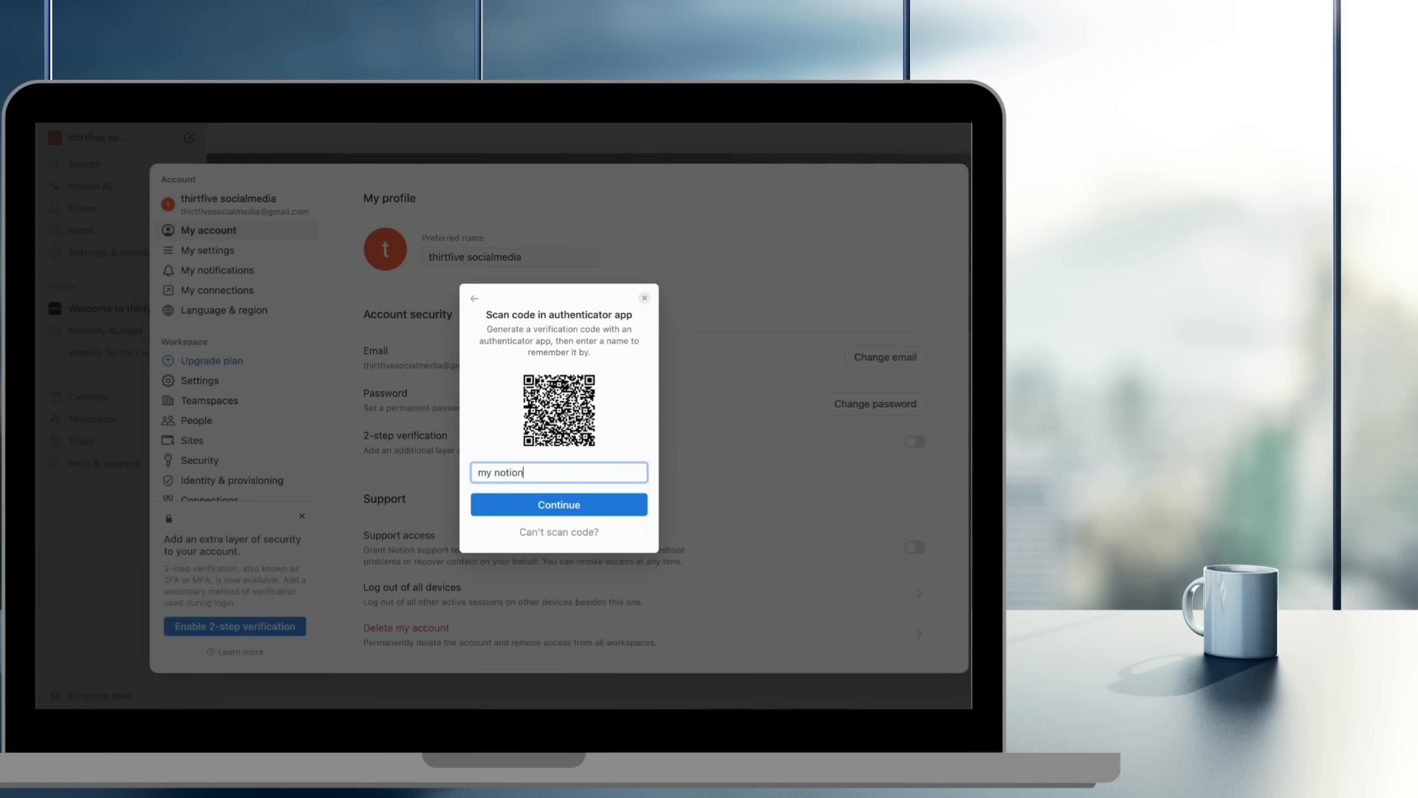
text(guard)
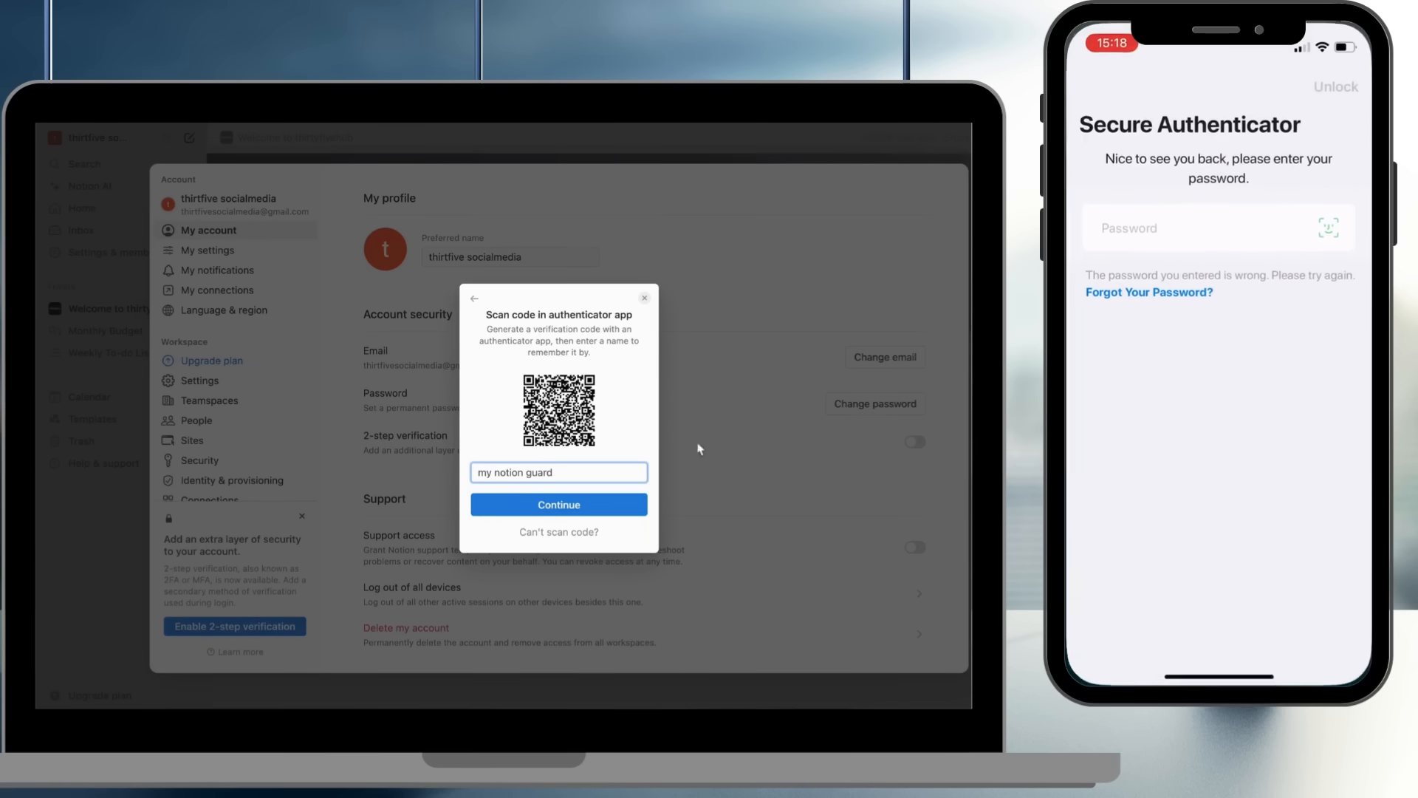
Step: Add the Notion account to Secure Authenticator from the QR code and continue to code entry
click(559, 504)
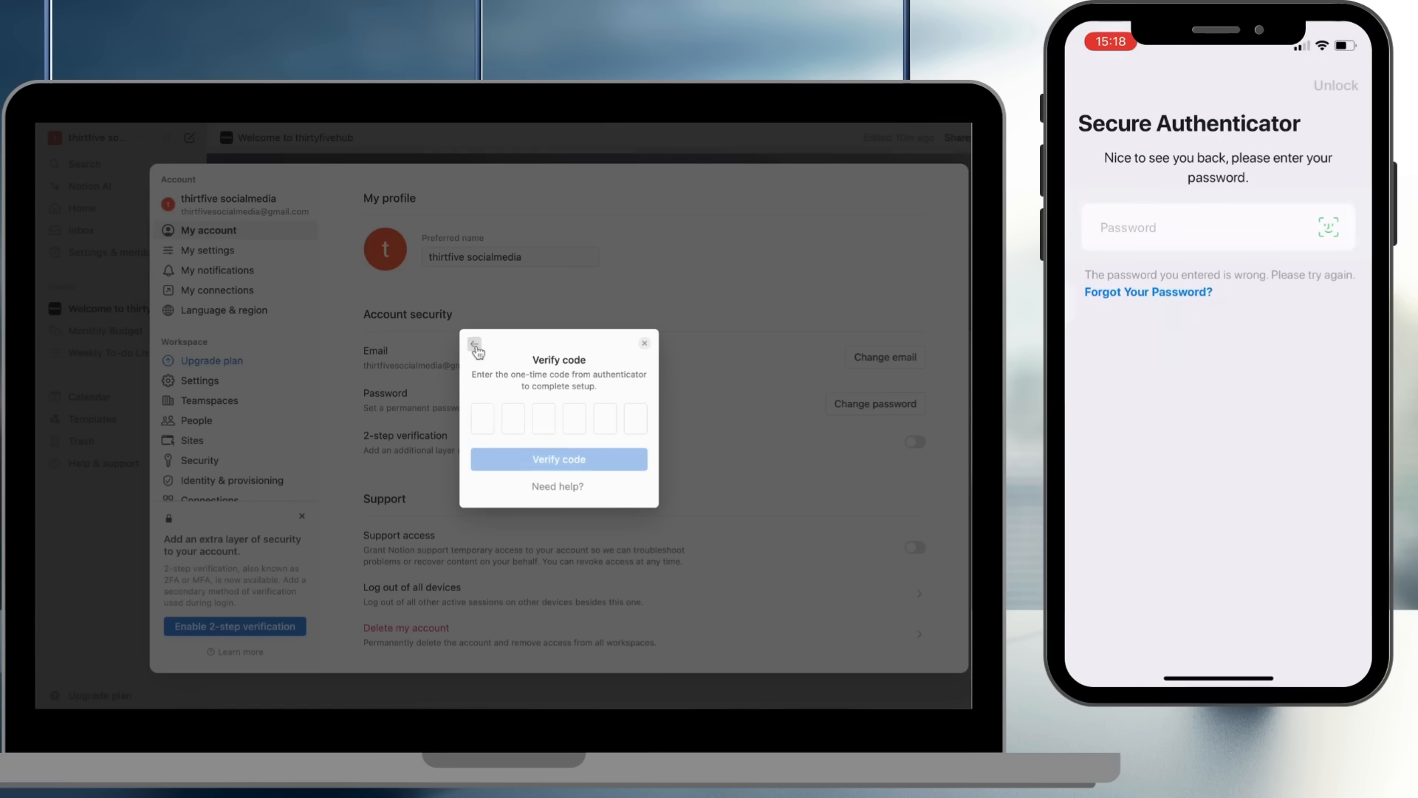
click(474, 347)
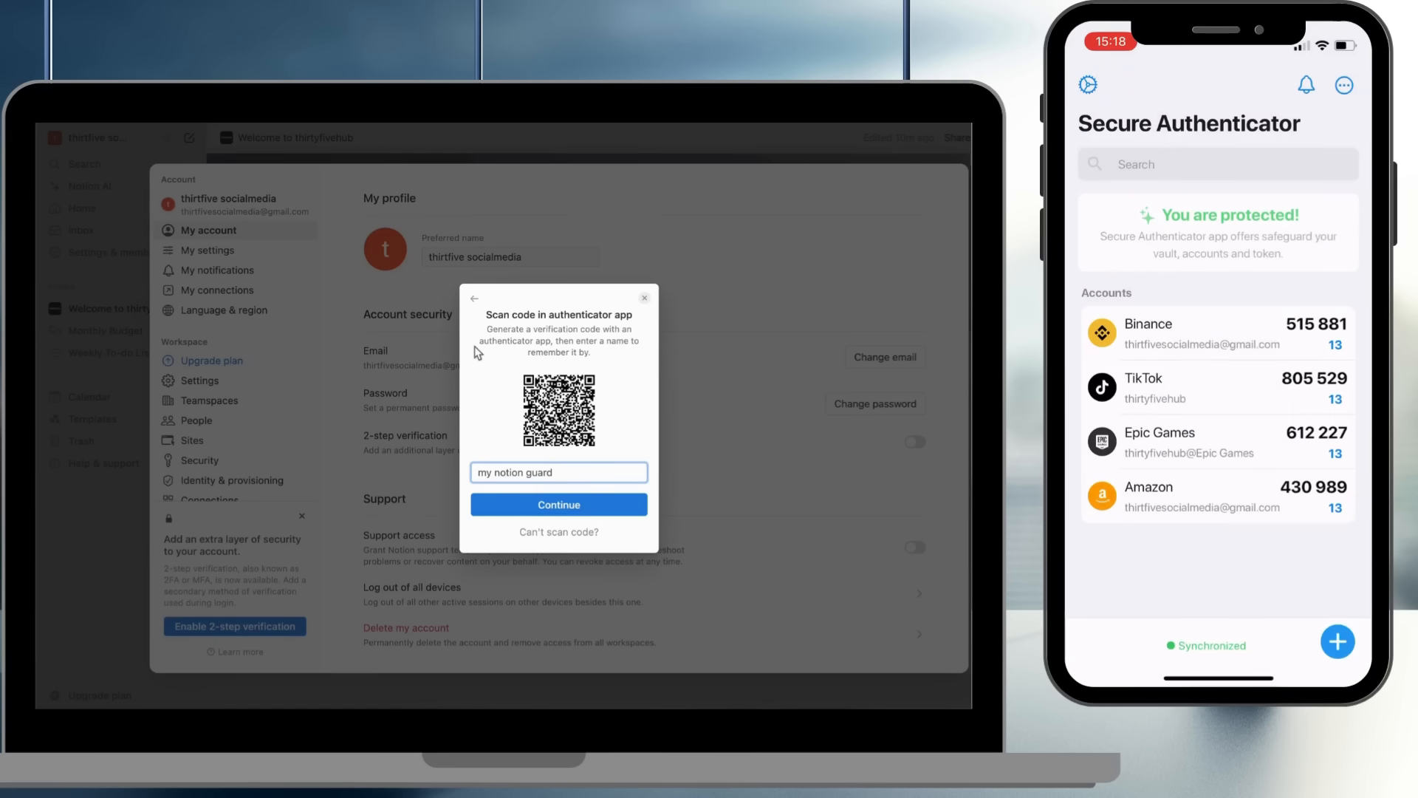
click(1339, 641)
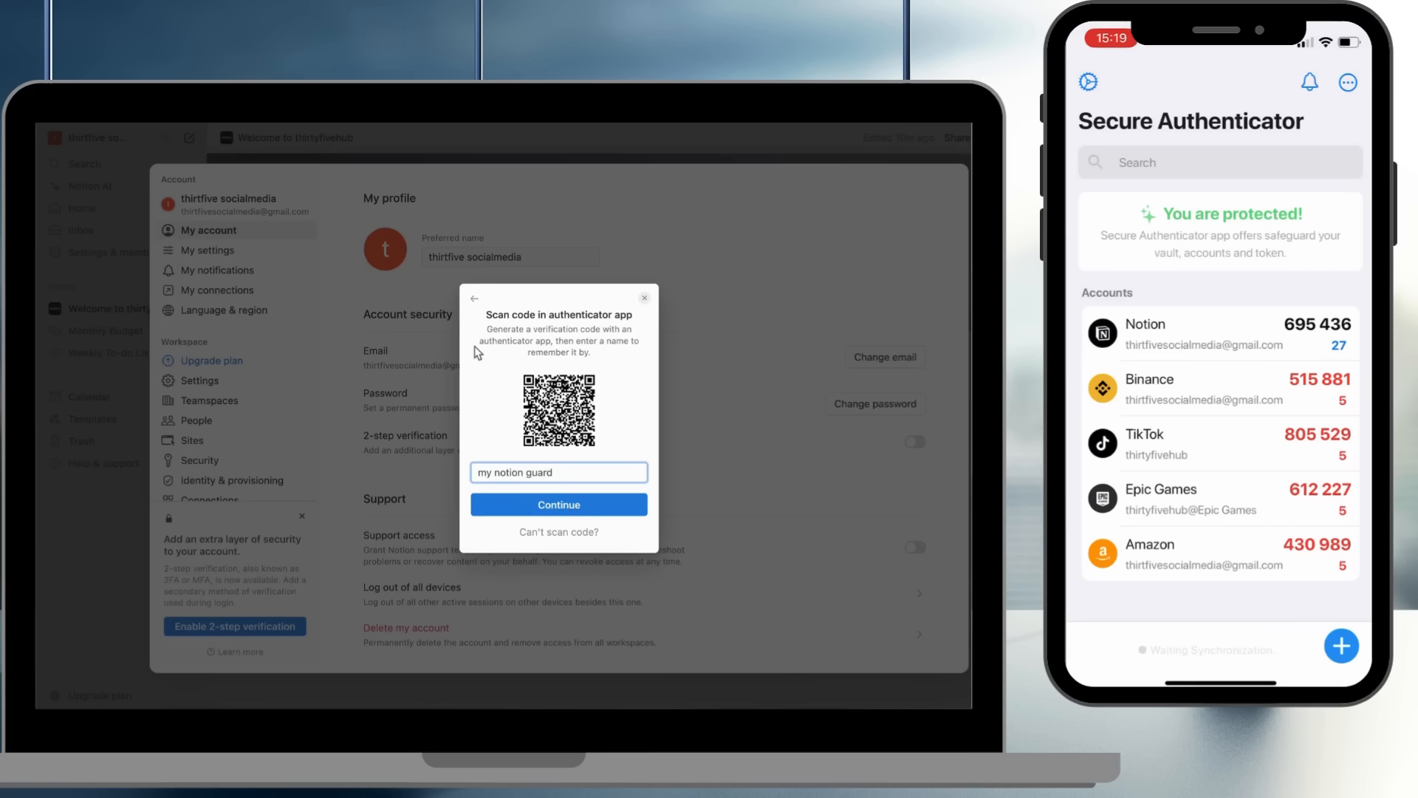
click(559, 504)
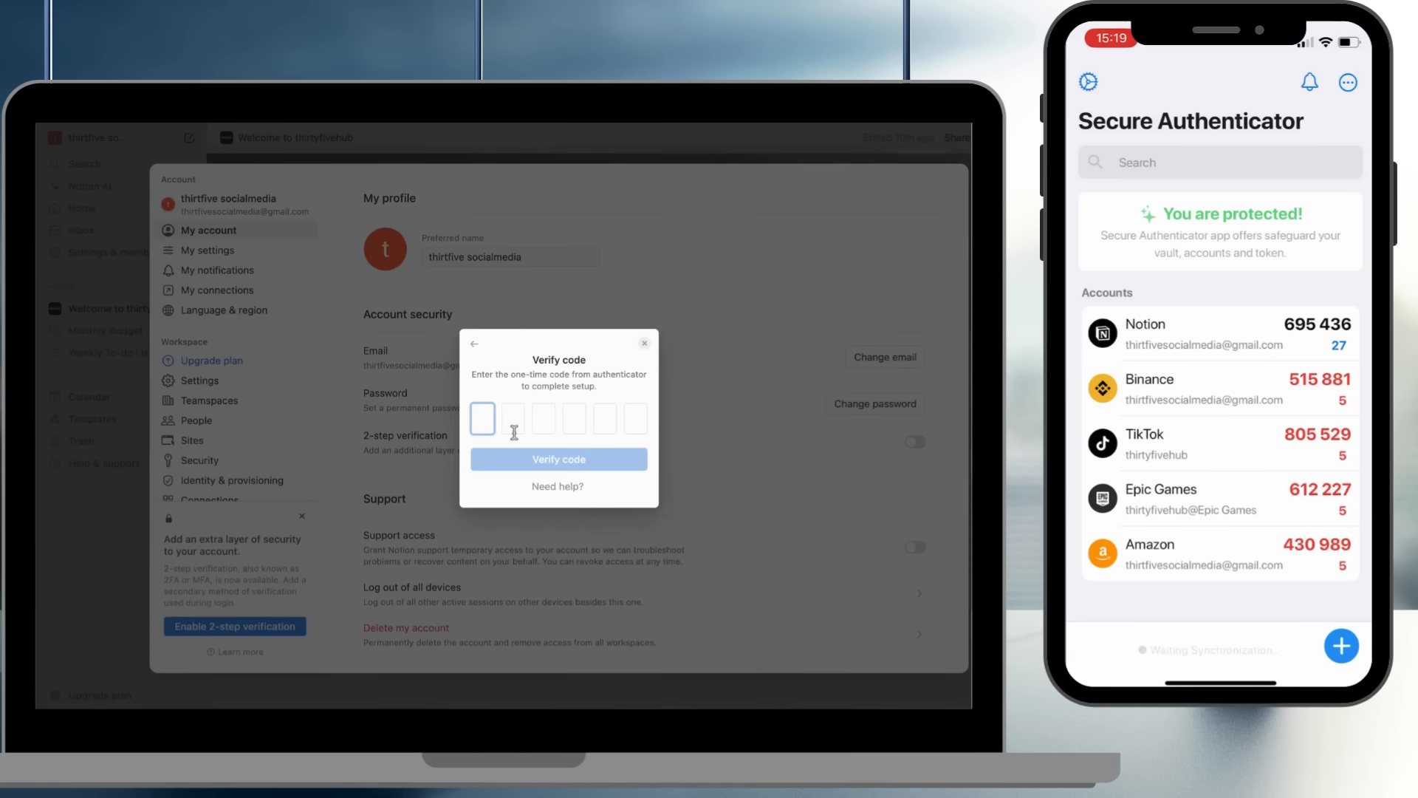
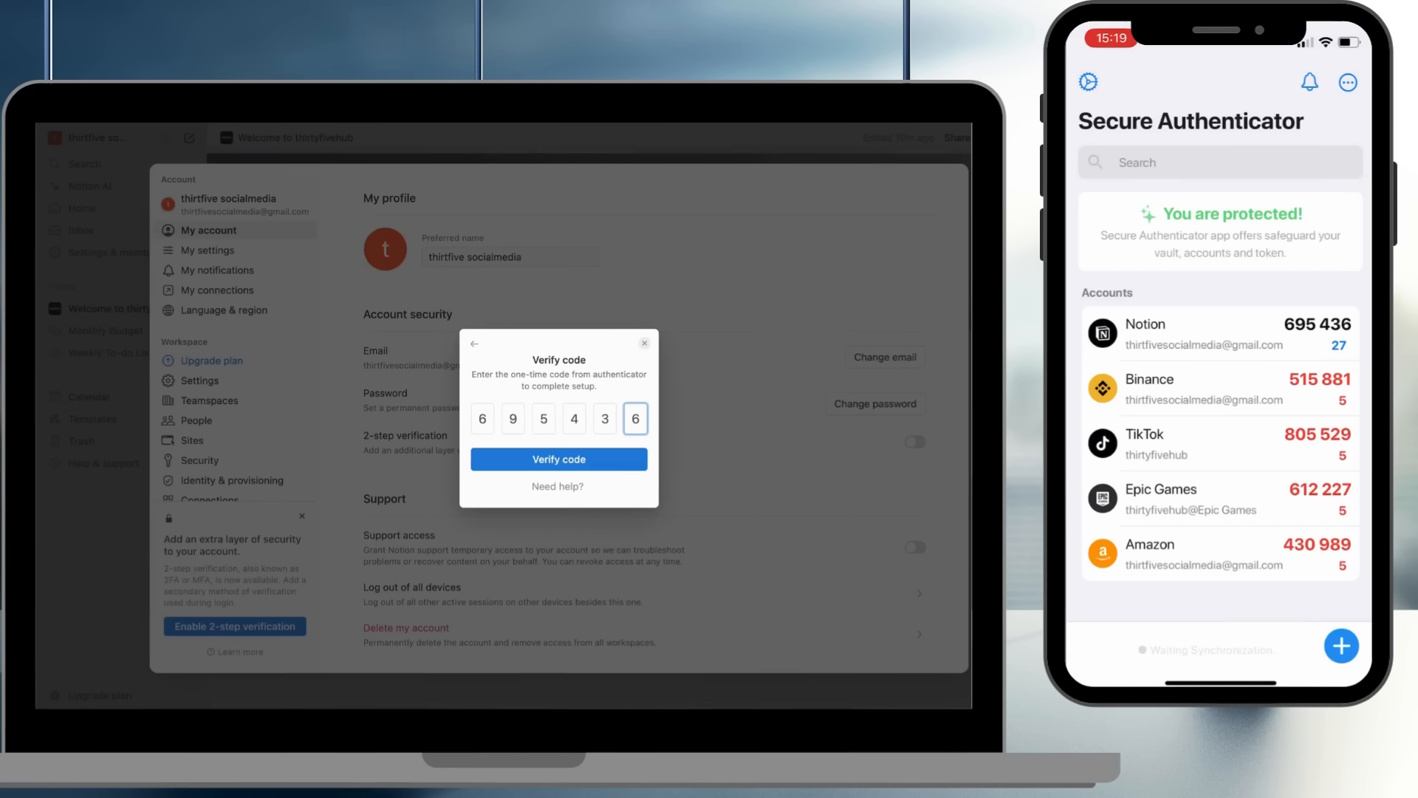
click(559, 458)
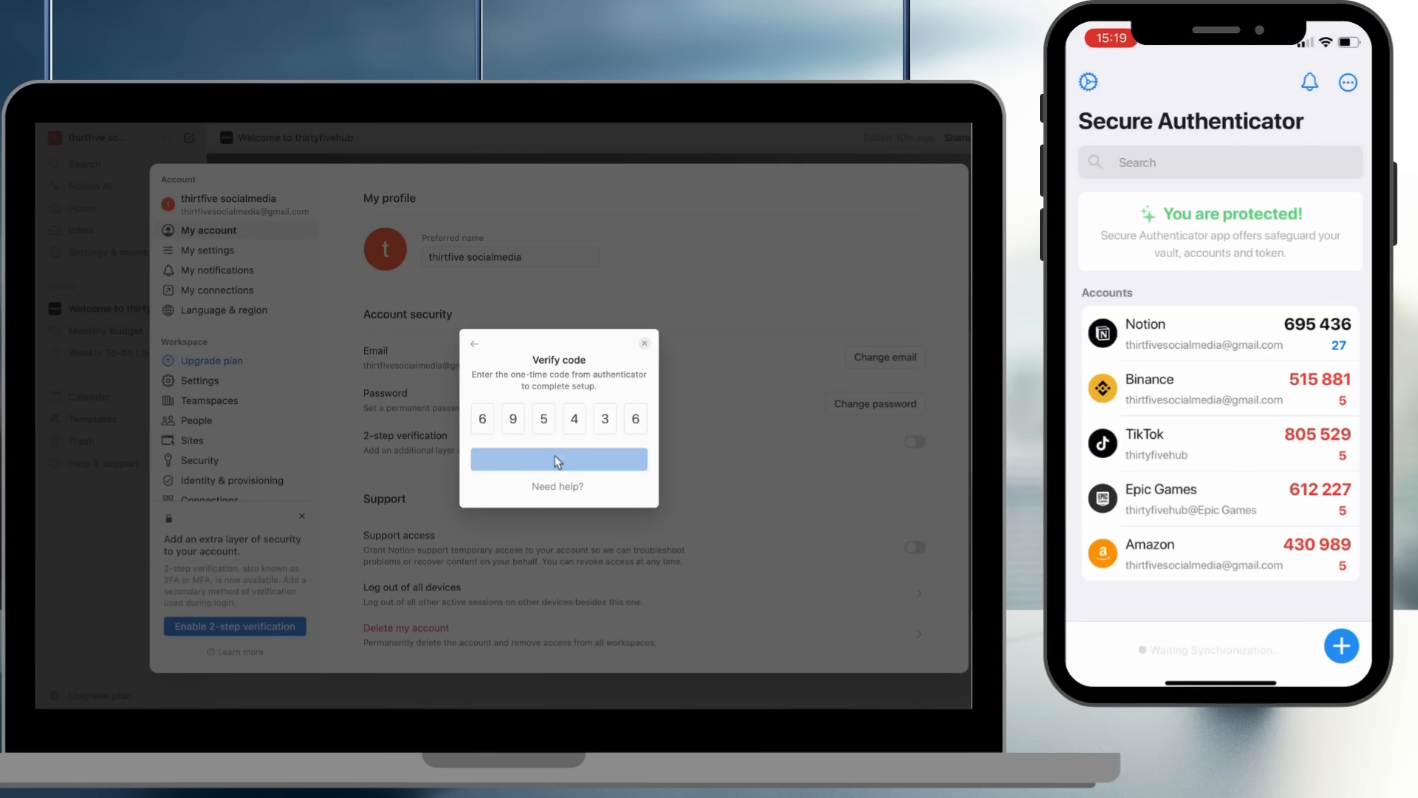
click(558, 458)
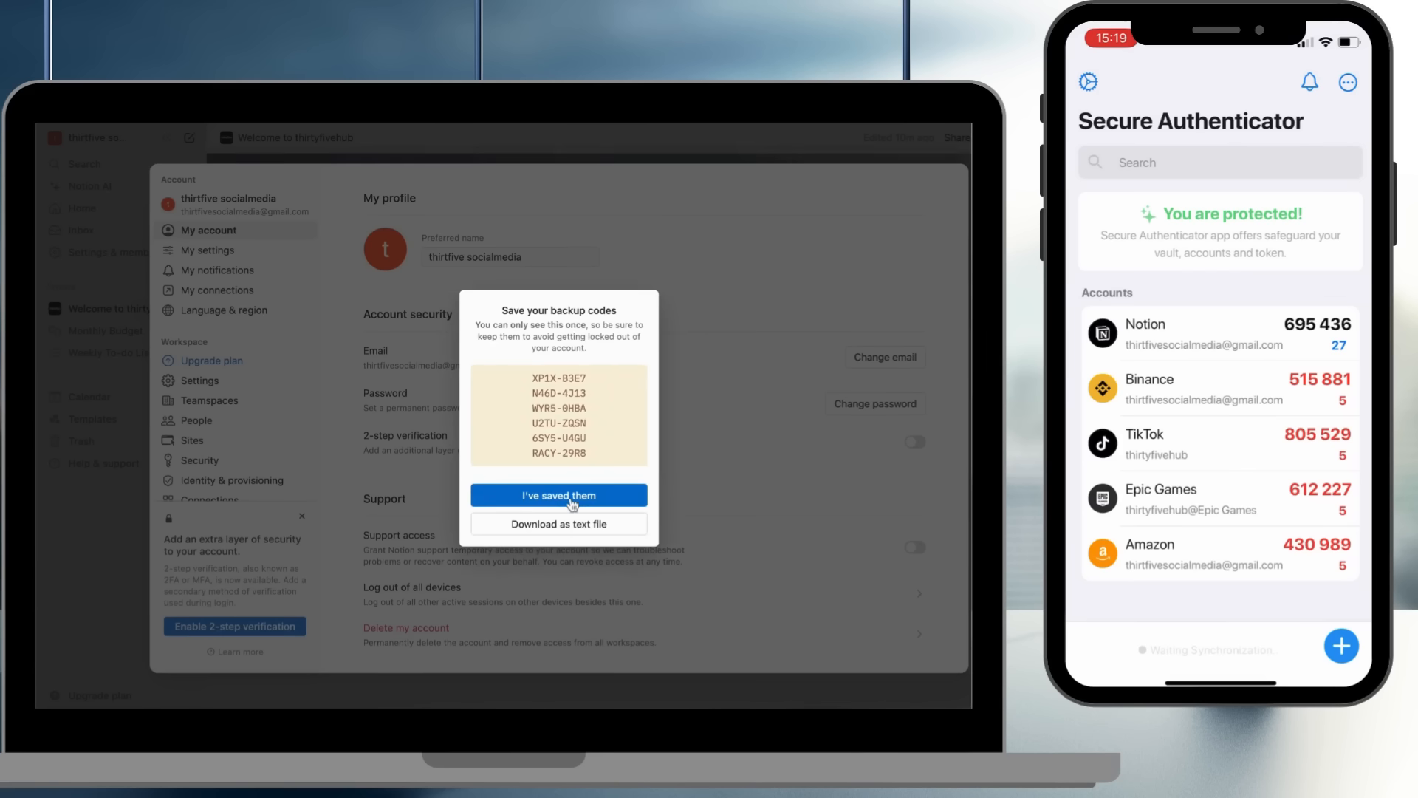
click(558, 523)
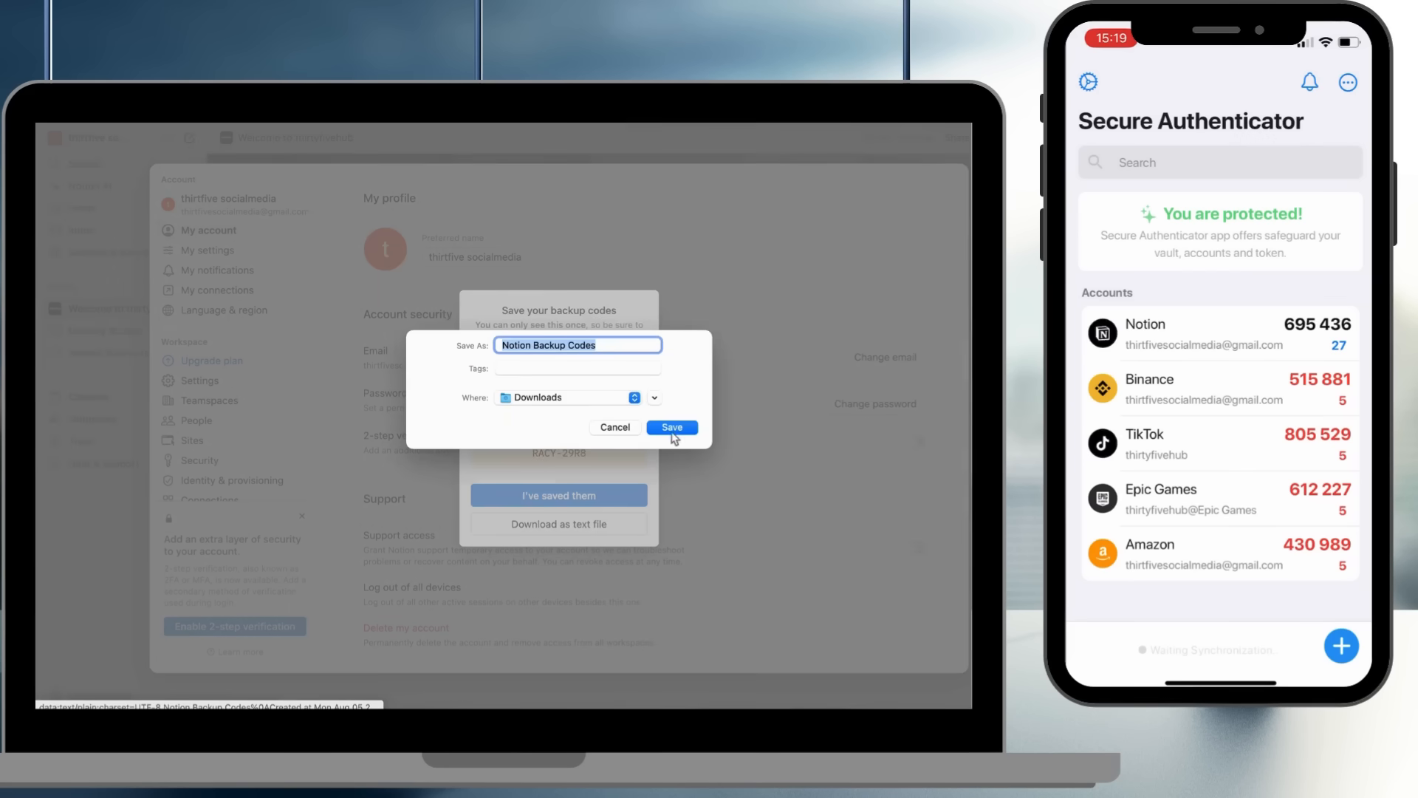